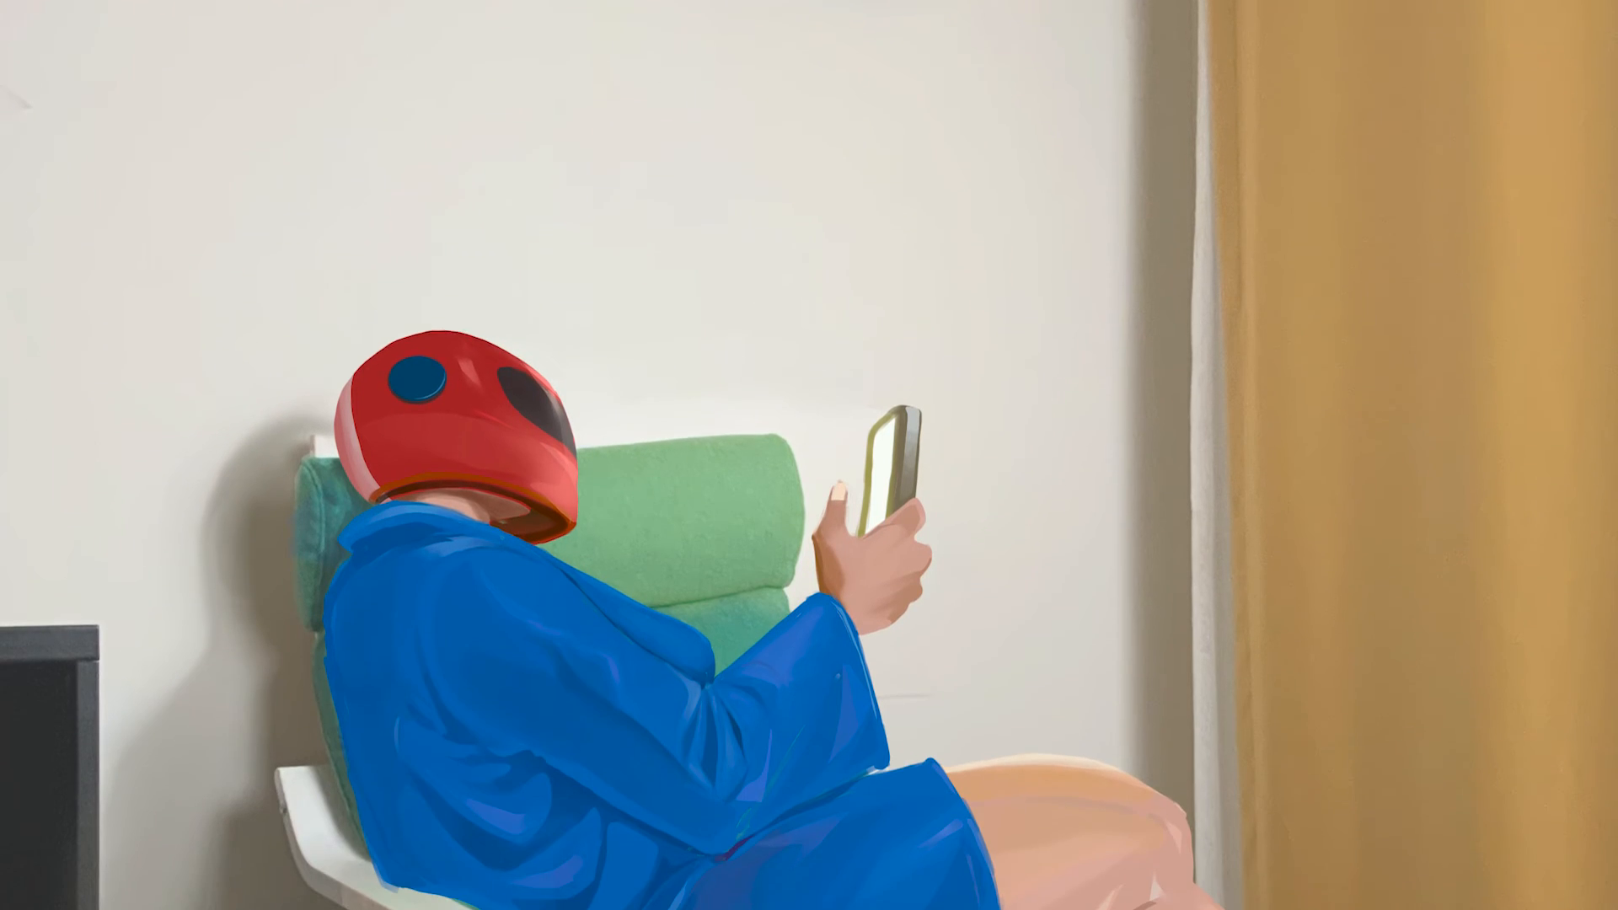
scroll("down", 3)
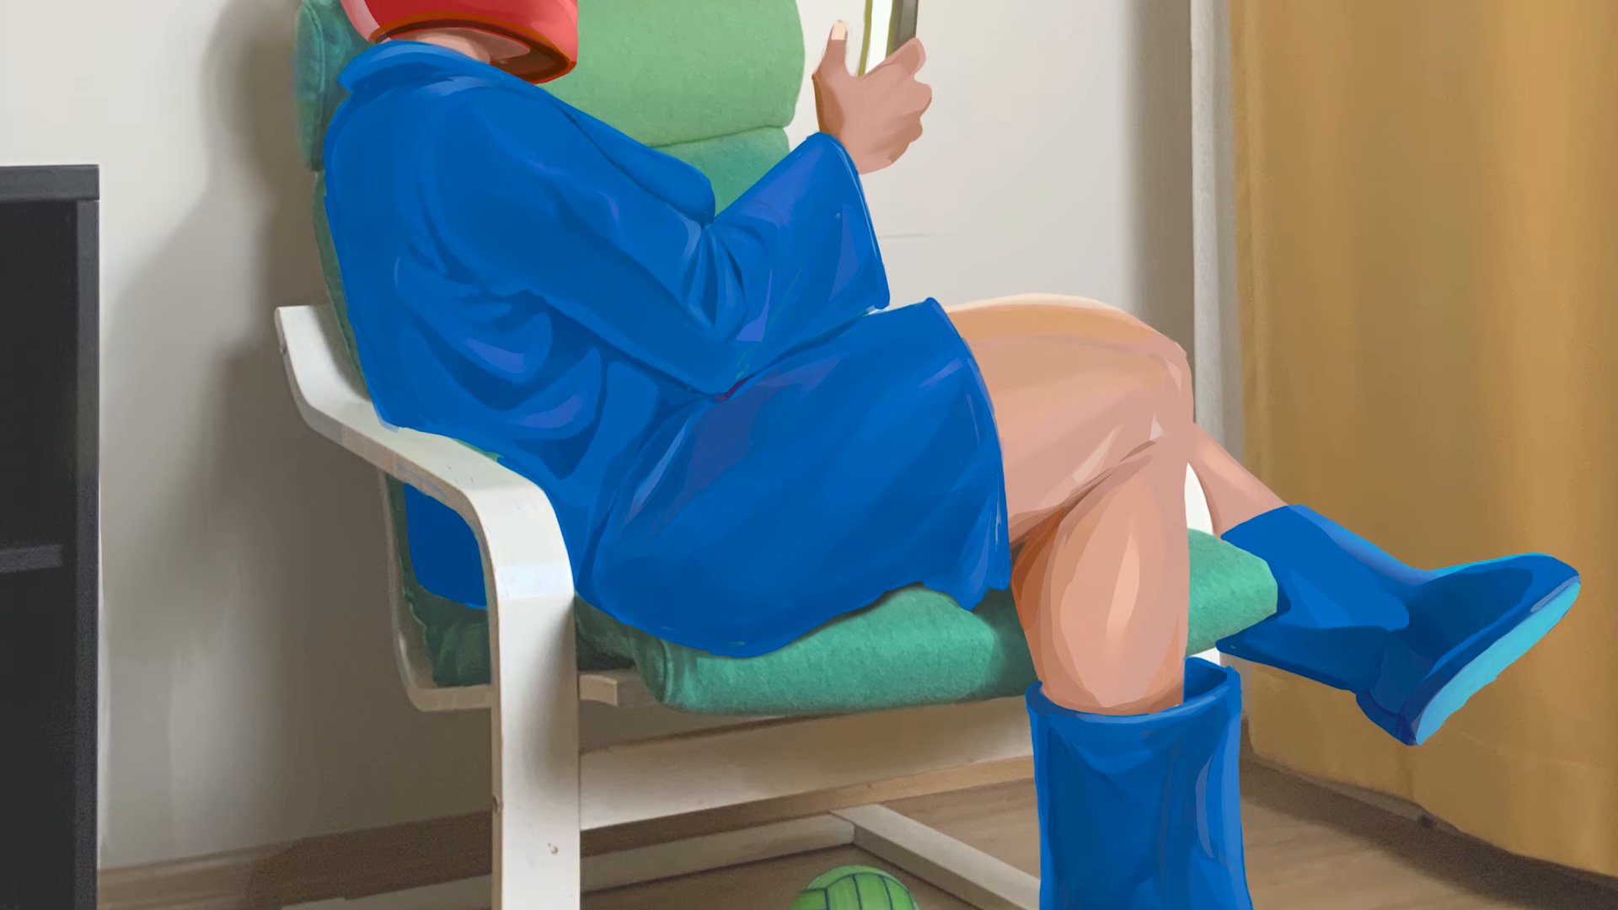